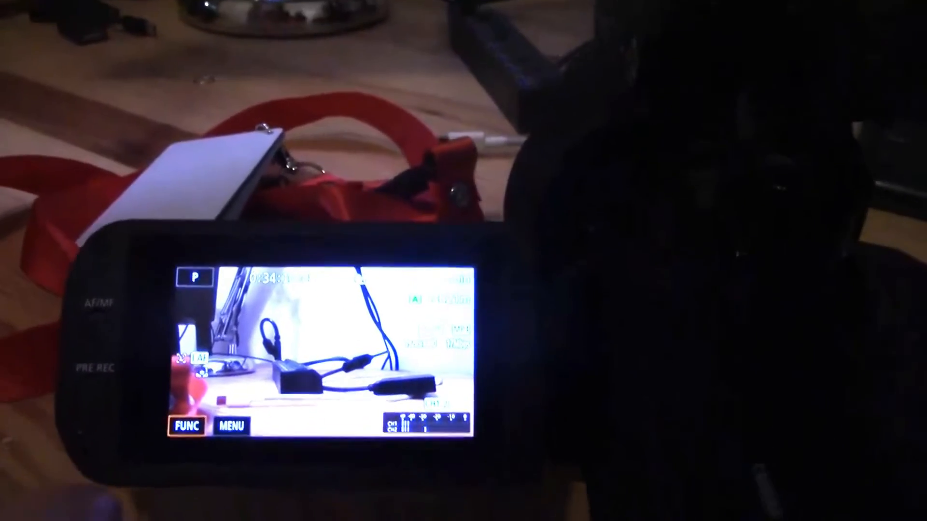
left_click(187, 426)
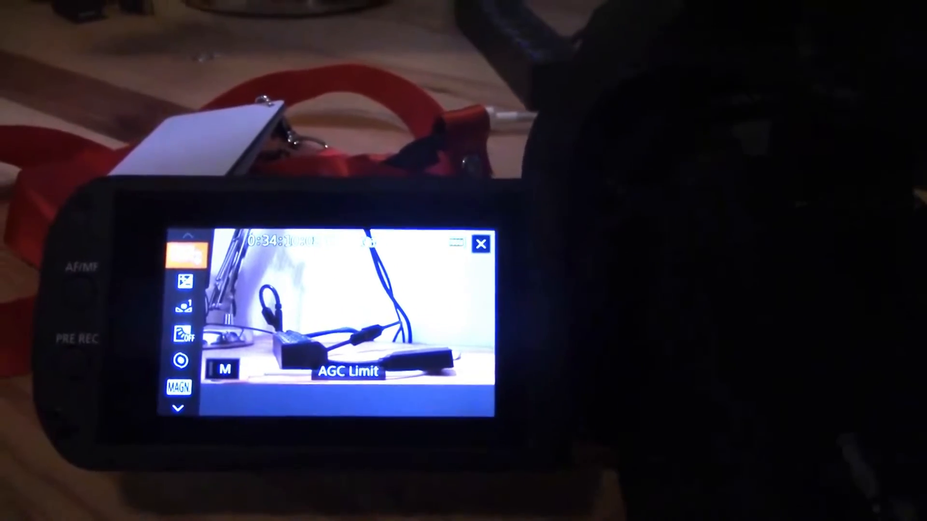